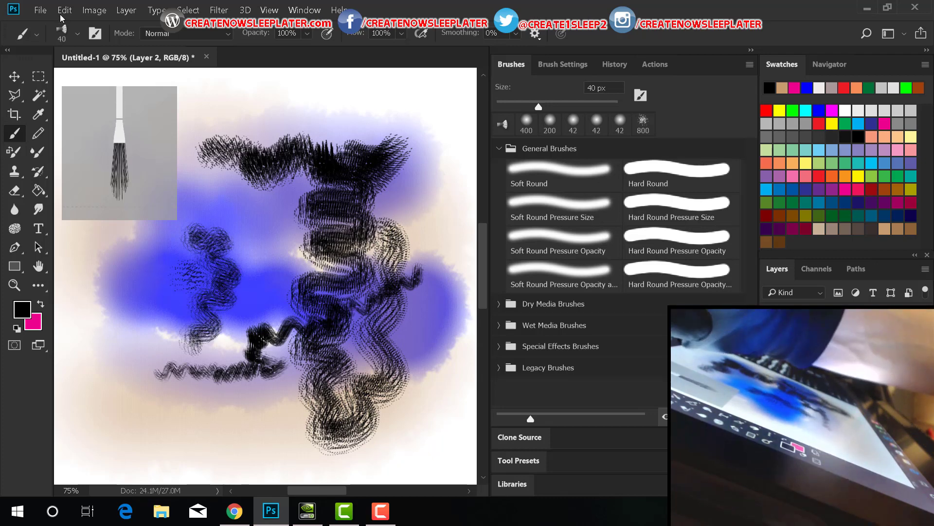
# - Fill the layer with white via Edit > Fill to cover the old colourful scribbles
pyautogui.click(64, 10)
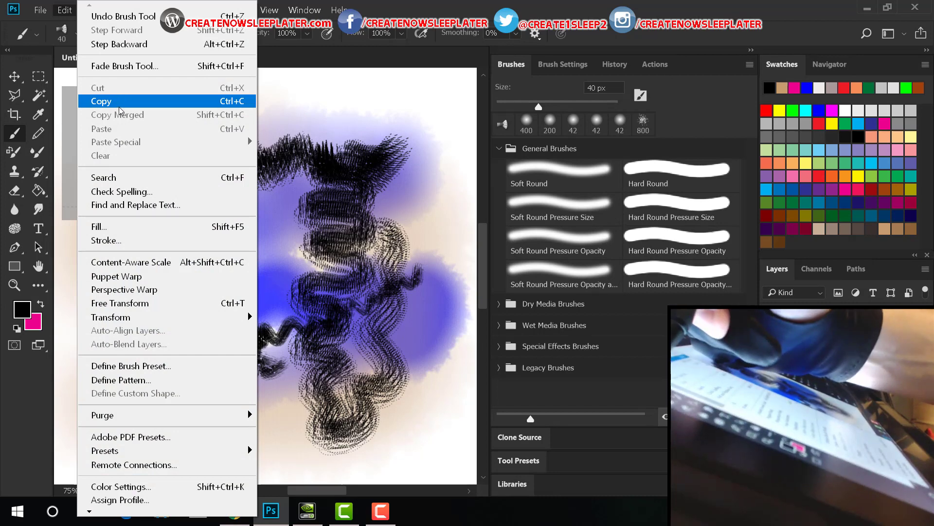
pyautogui.click(98, 227)
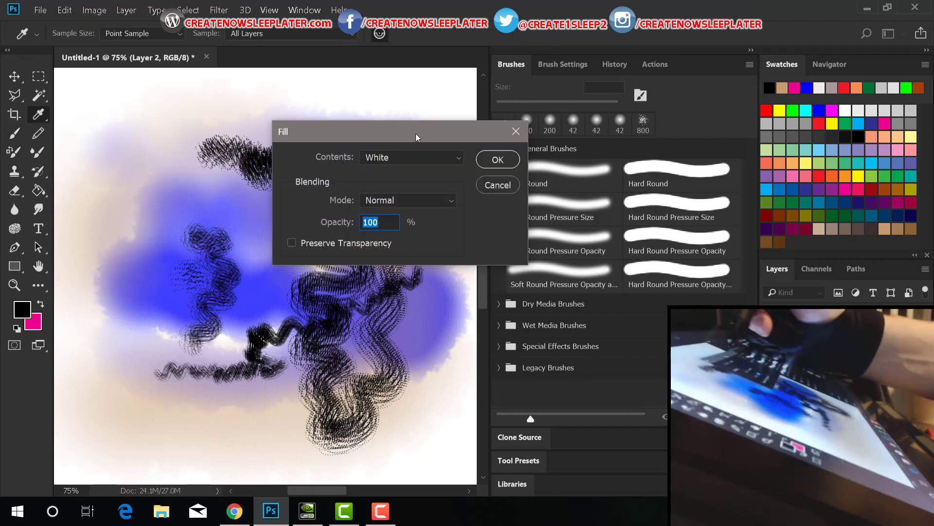
pyautogui.click(497, 159)
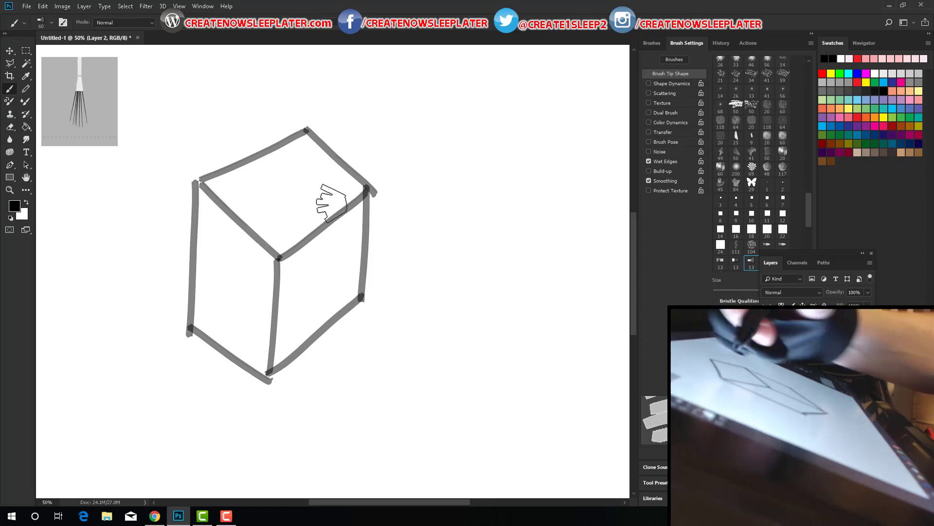
pyautogui.moveTo(313, 223)
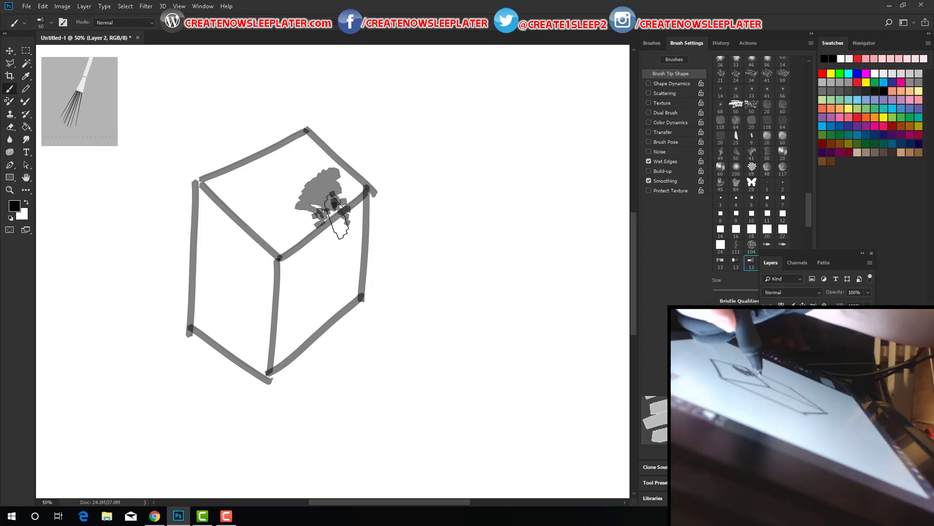
# - Shade the cube's top, right and front faces with translucent grey bristle strokes
pyautogui.moveTo(331, 202); pyautogui.dragTo(331, 233)
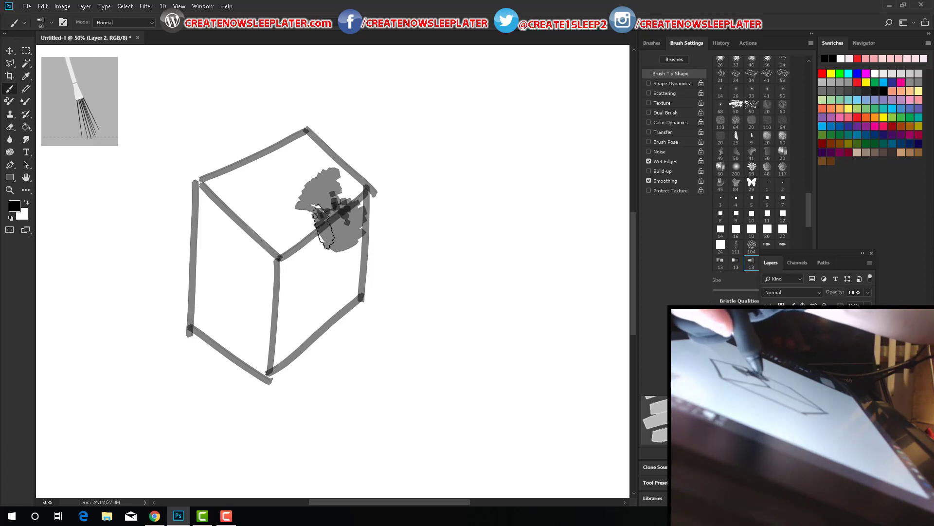
pyautogui.moveTo(334, 208); pyautogui.dragTo(345, 238)
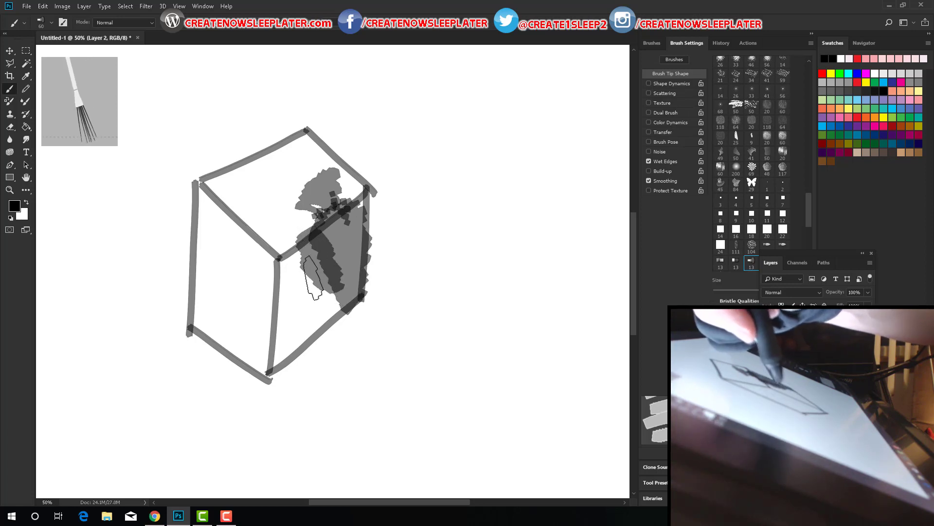
pyautogui.moveTo(313, 284); pyautogui.dragTo(292, 262)
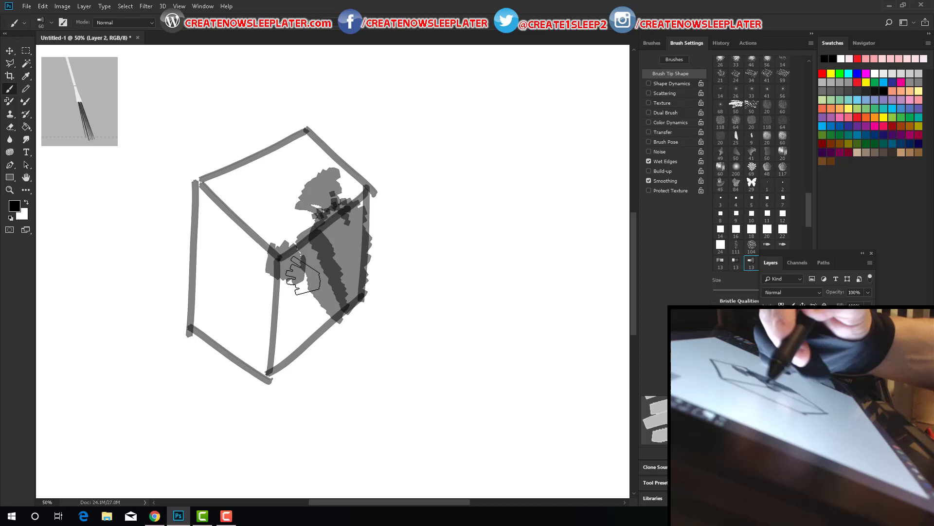
pyautogui.moveTo(292, 268); pyautogui.dragTo(322, 304)
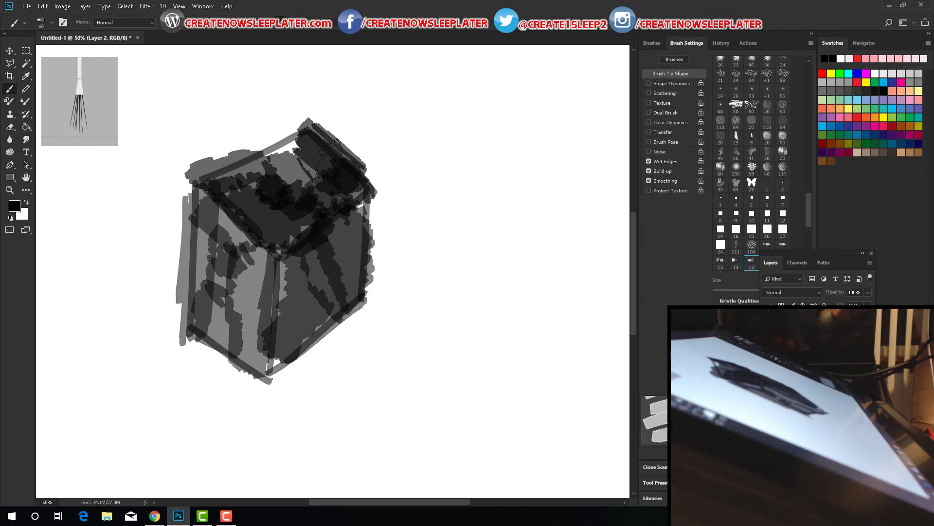
pyautogui.click(416, 509)
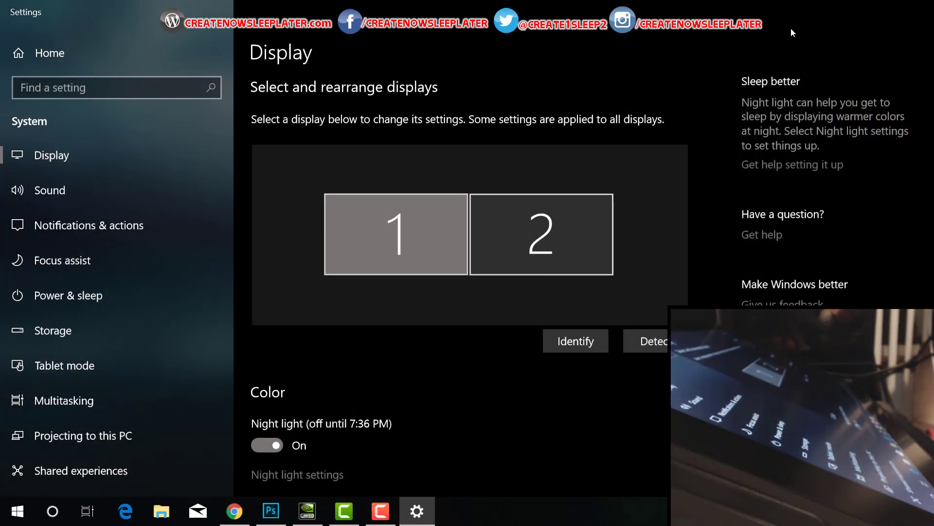
pyautogui.moveTo(324, 336)
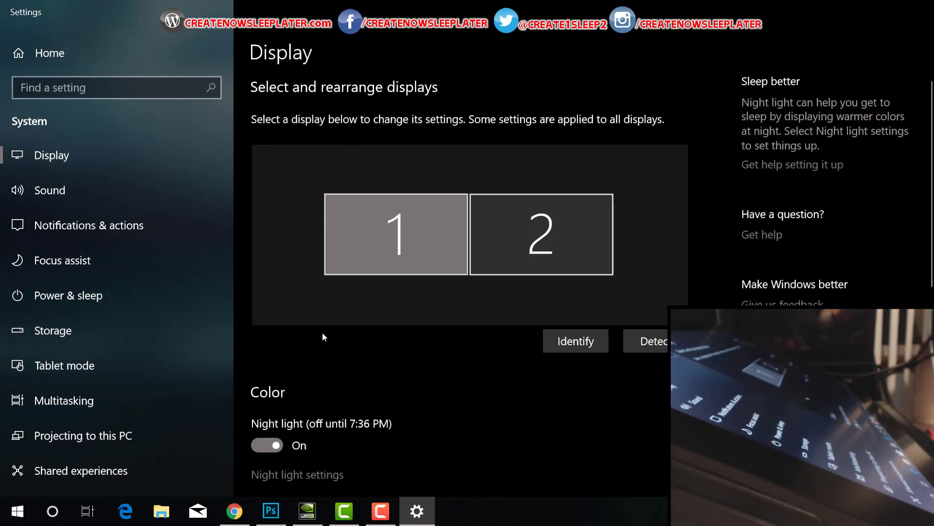
# - Pick a different Scale and layout percentage in Windows Display settings
pyautogui.scroll(-3)
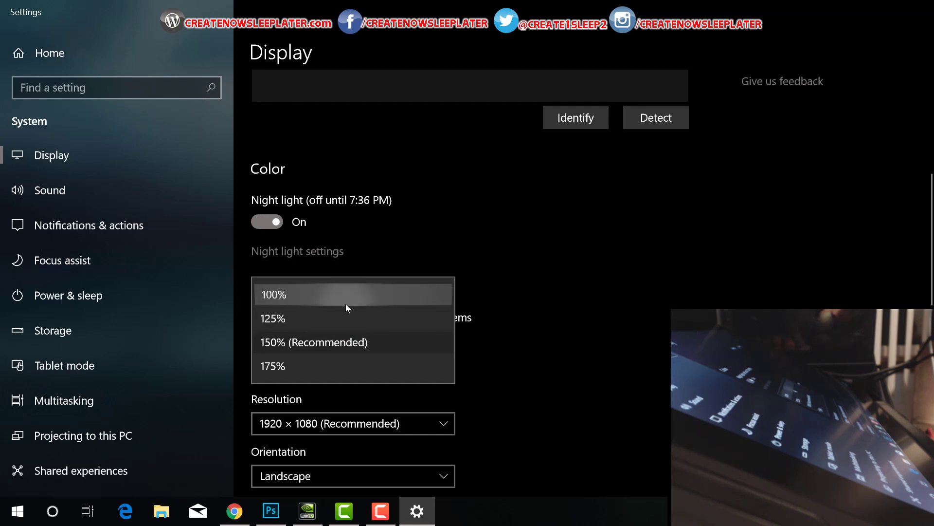
pyautogui.click(273, 294)
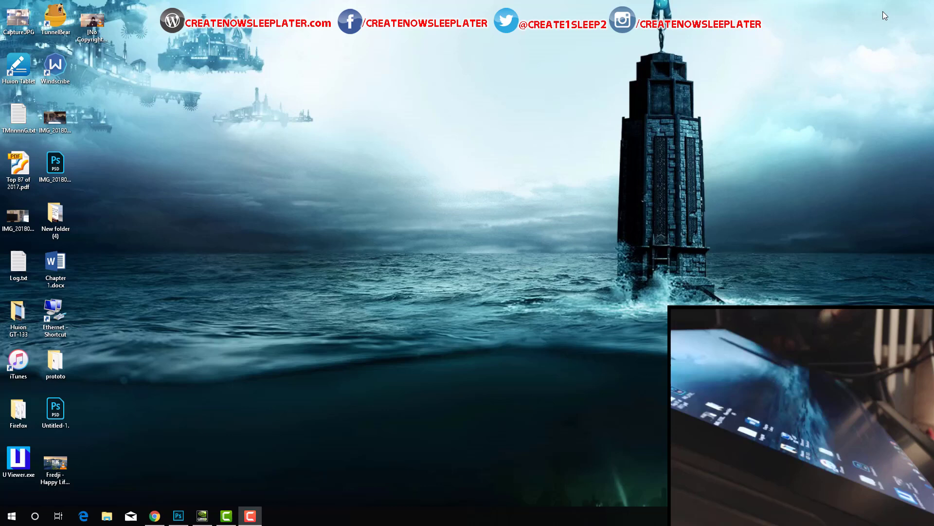
# - Return to the Photoshop canvas to scribble black bristle test strokes
pyautogui.click(178, 515)
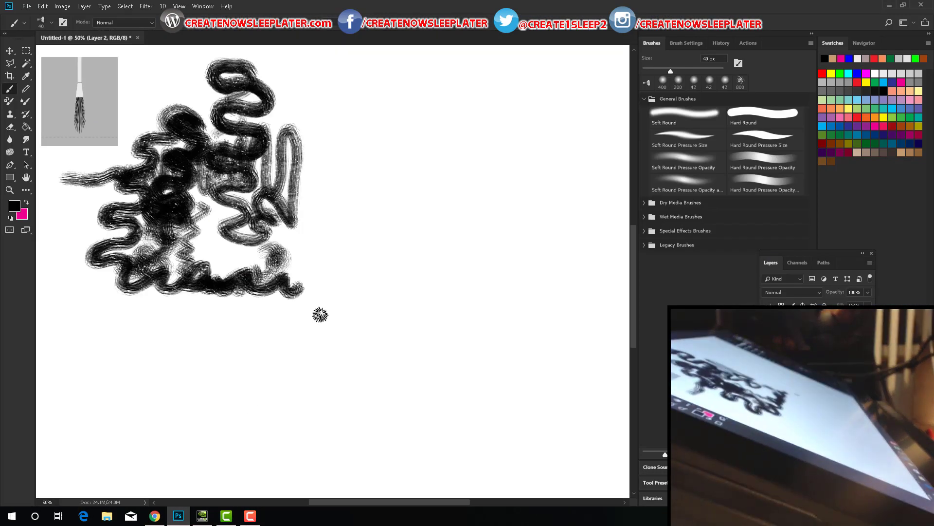
pyautogui.moveTo(113, 364)
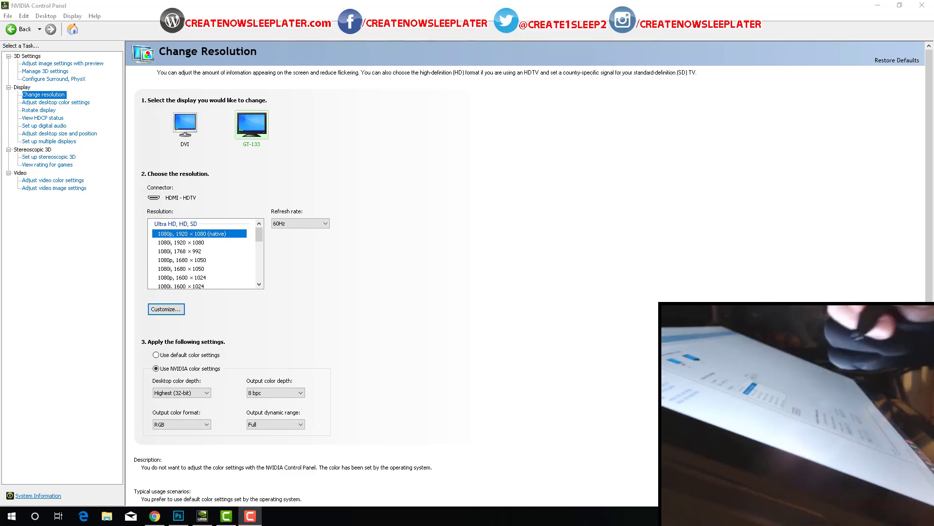
# - Apply NVIDIA color settings for GT-133: 8 bpc, RGB, full dynamic range
pyautogui.click(177, 516)
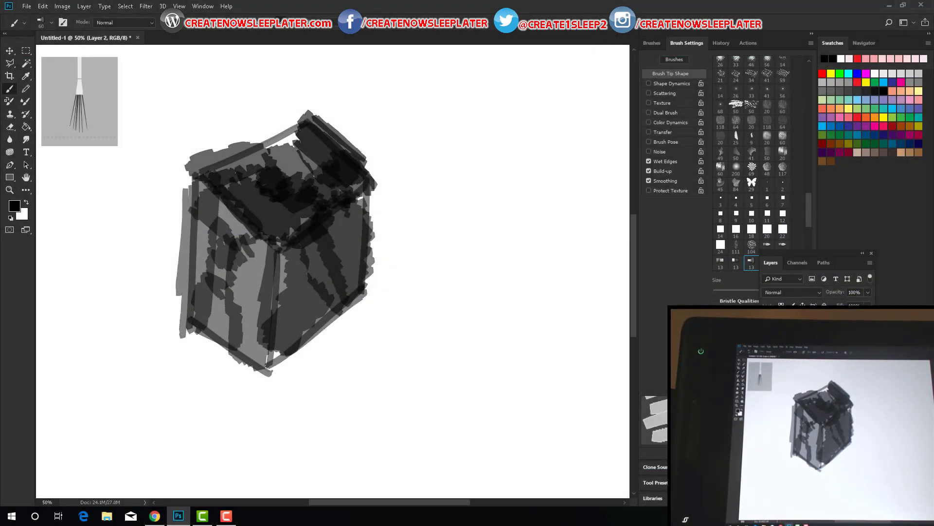